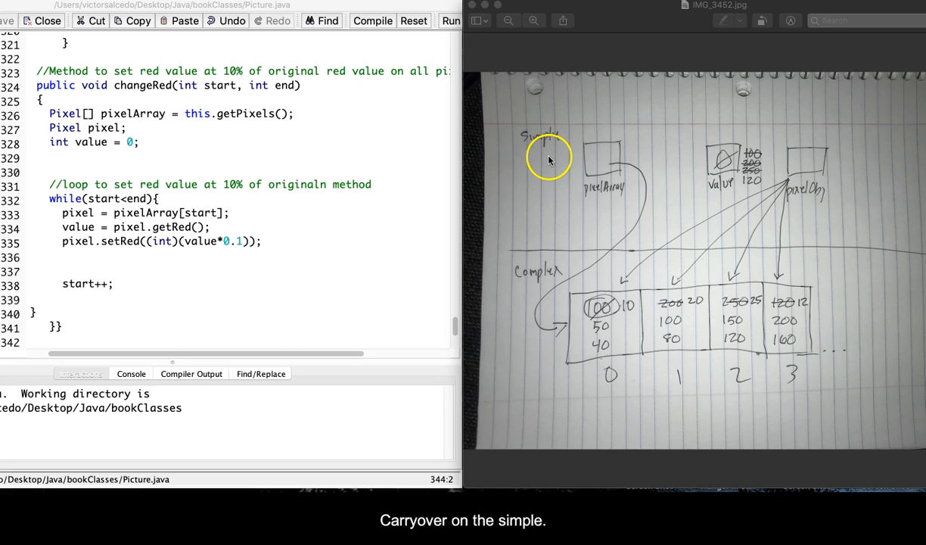
{"action": "mouse_move", "coordinate": [543, 149]}
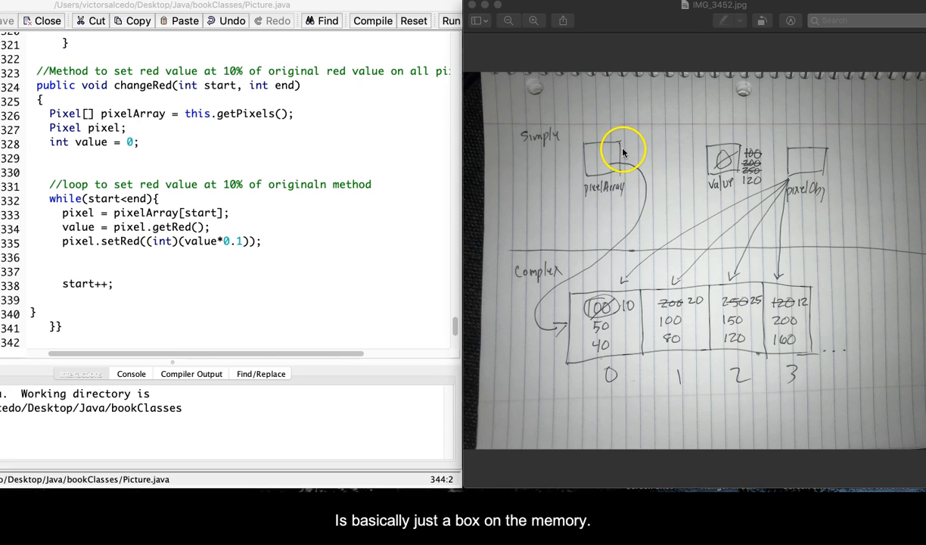
{"action": "mouse_move", "coordinate": [599, 188]}
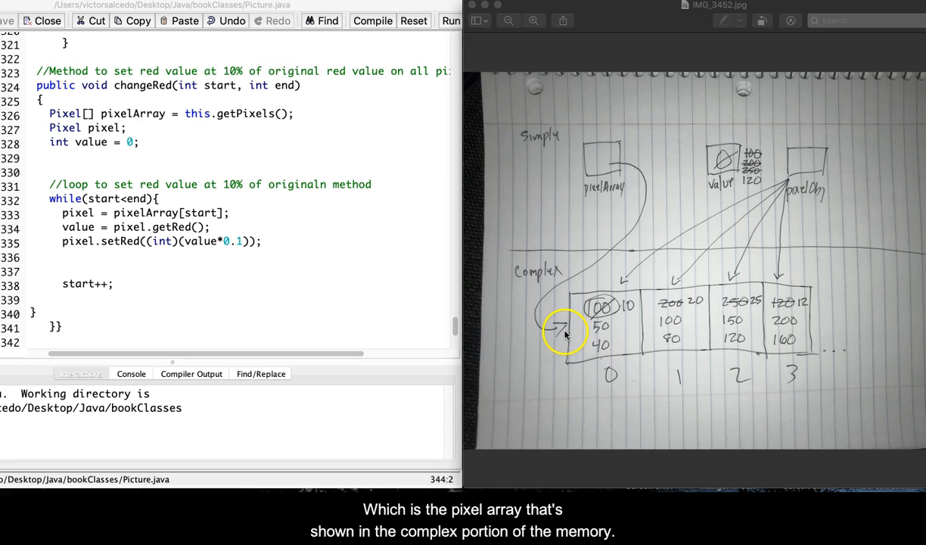
{"action": "mouse_move", "coordinate": [563, 356]}
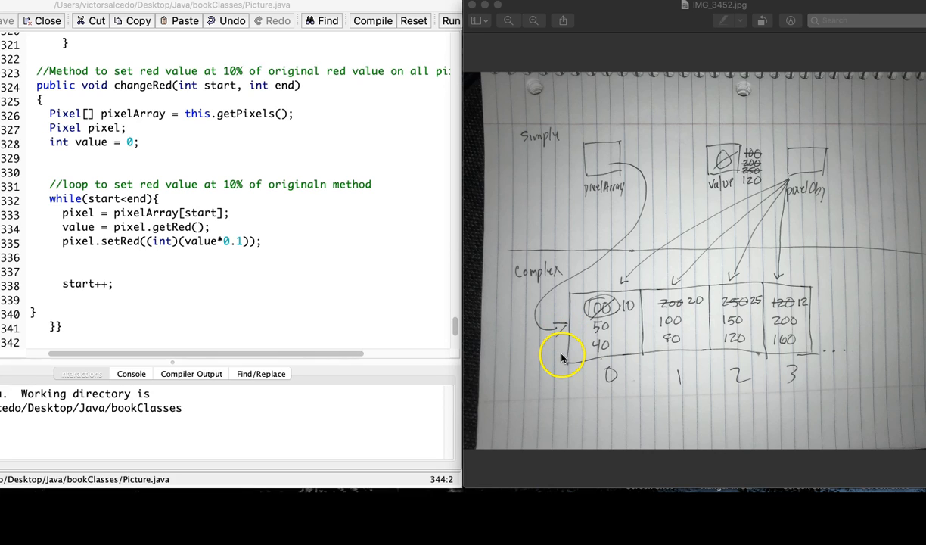
{"action": "mouse_move", "coordinate": [563, 356]}
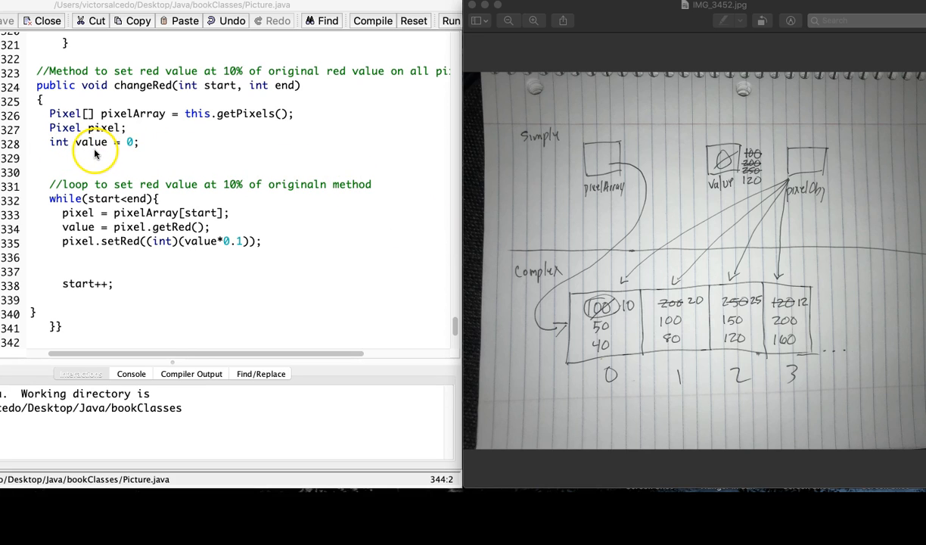
{"action": "mouse_move", "coordinate": [330, 165]}
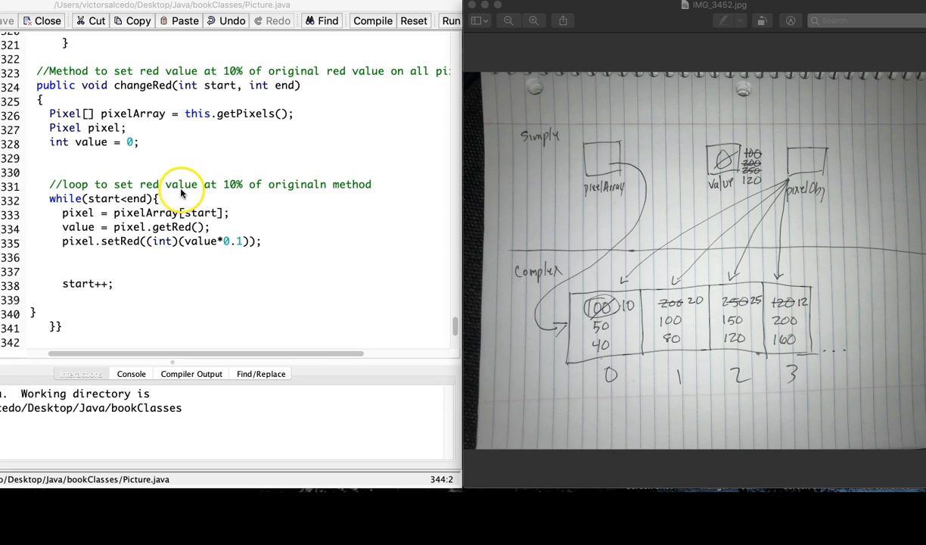
{"action": "mouse_move", "coordinate": [43, 189]}
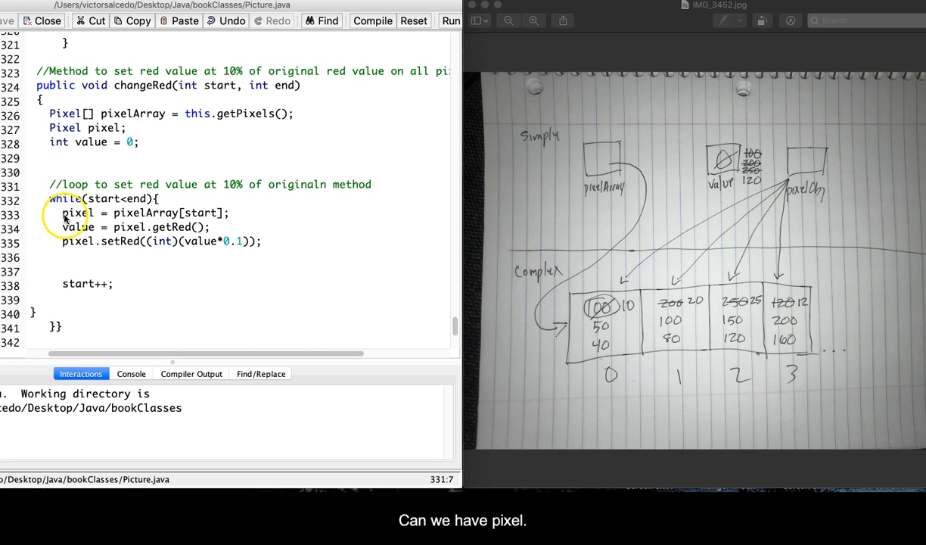
{"action": "mouse_move", "coordinate": [103, 221]}
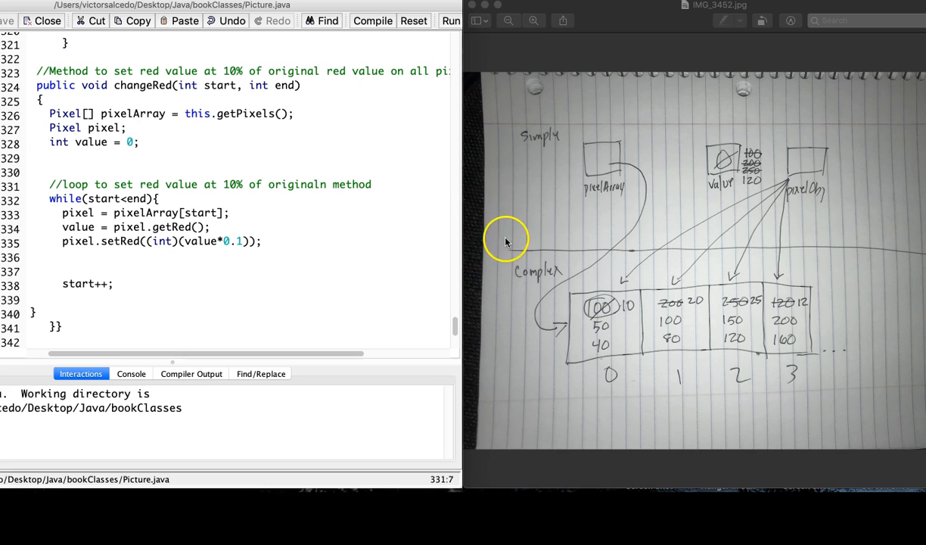
{"action": "mouse_move", "coordinate": [642, 194]}
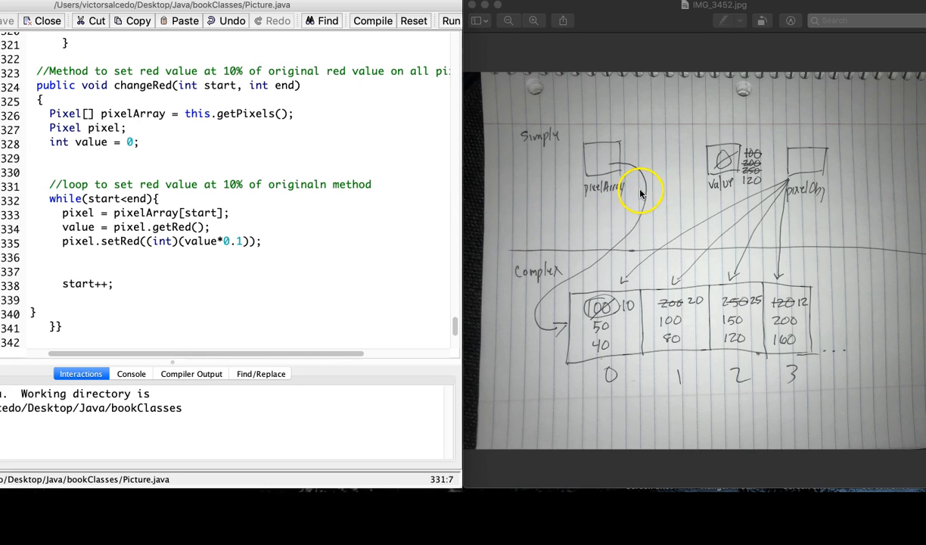
{"action": "mouse_move", "coordinate": [714, 163]}
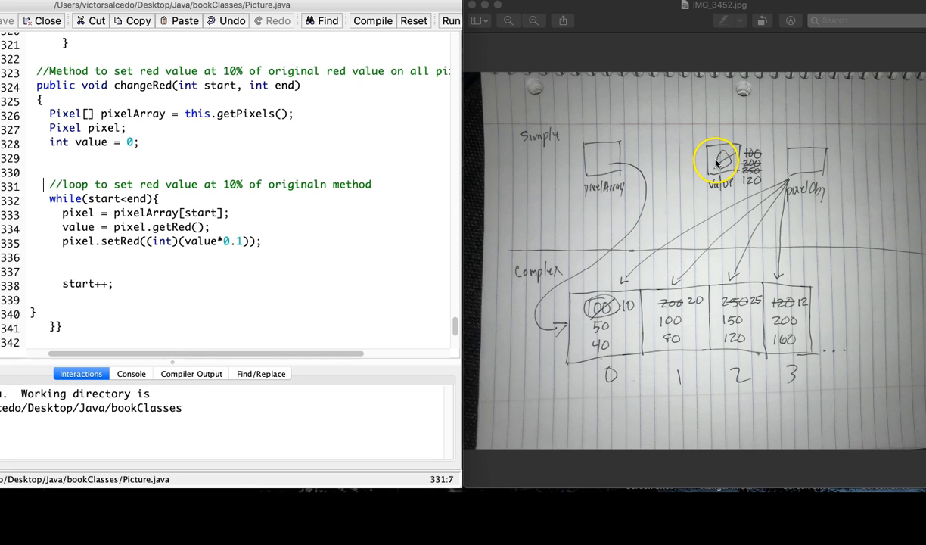
{"action": "mouse_move", "coordinate": [681, 191]}
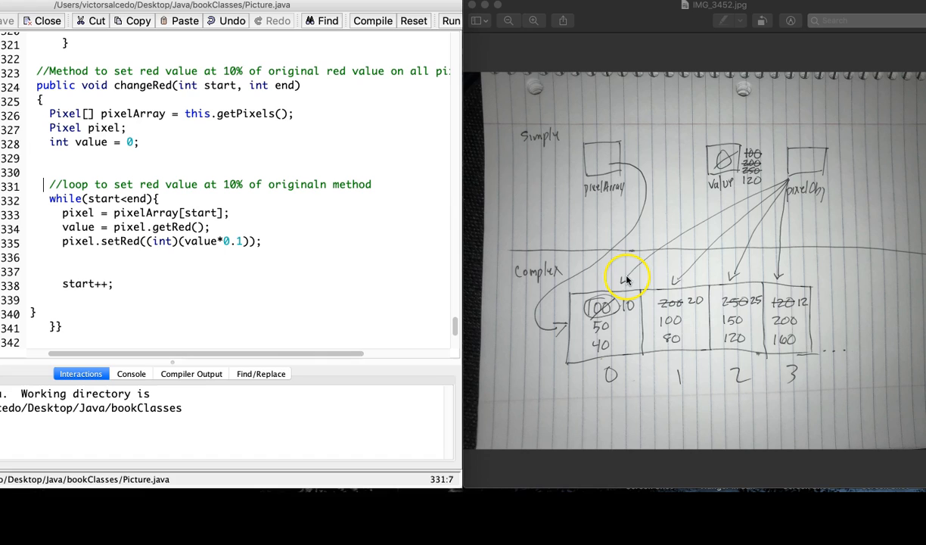
{"action": "mouse_move", "coordinate": [674, 288]}
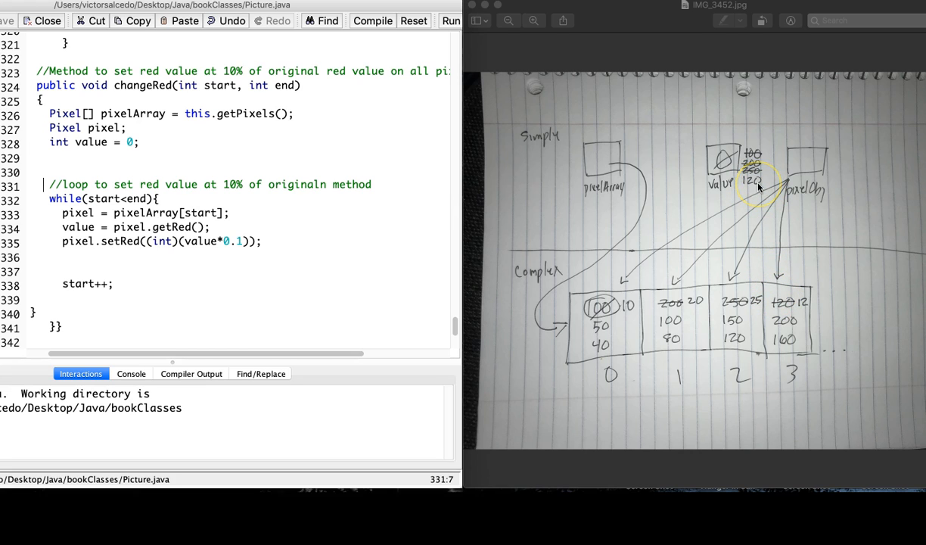
{"action": "mouse_move", "coordinate": [779, 278]}
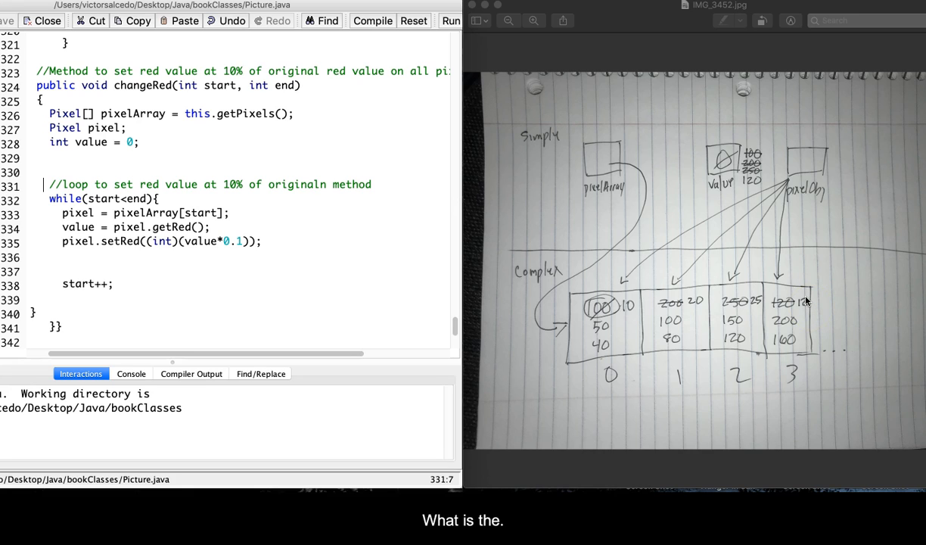
{"action": "mouse_move", "coordinate": [816, 295]}
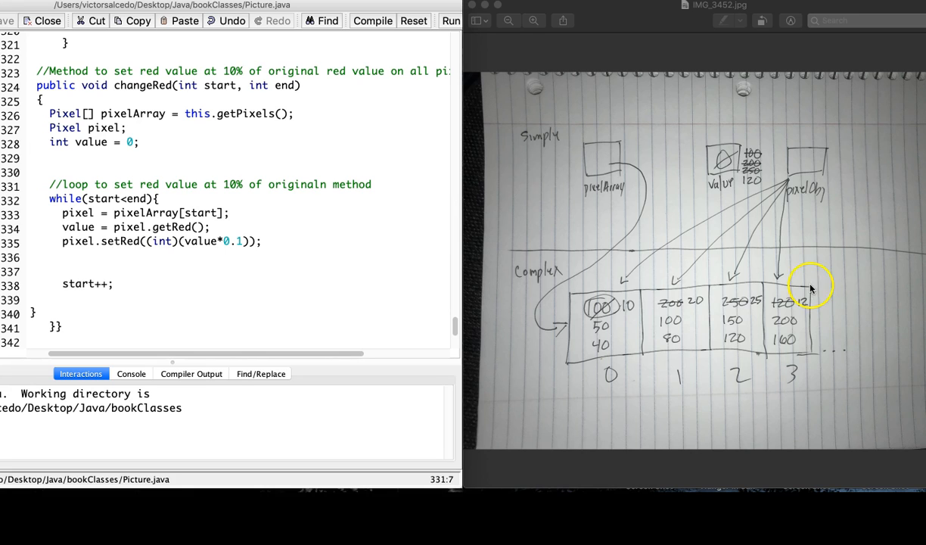
{"action": "mouse_move", "coordinate": [666, 250]}
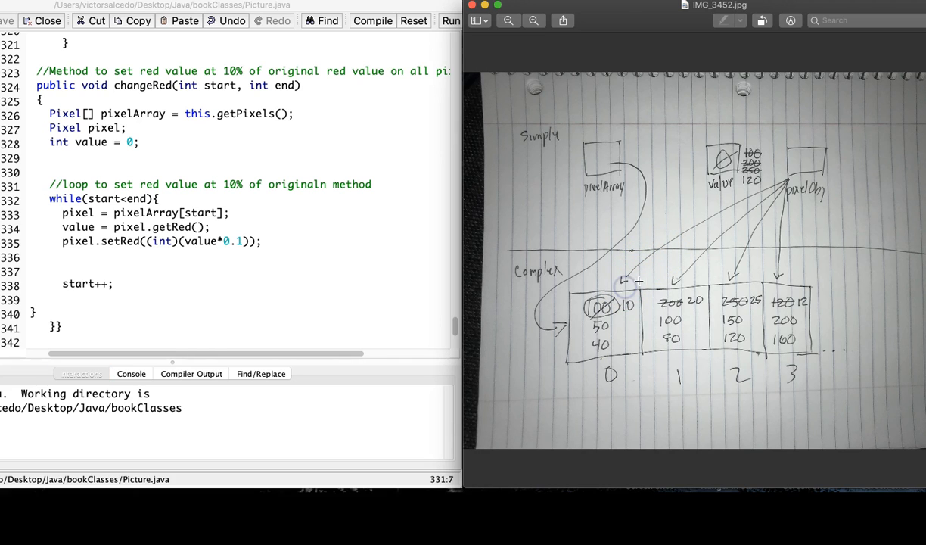
{"action": "mouse_move", "coordinate": [770, 284]}
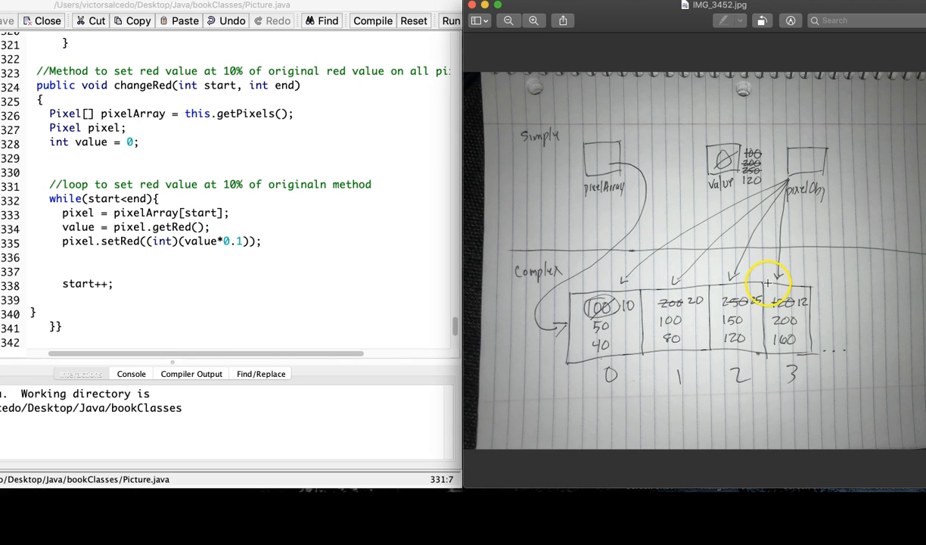